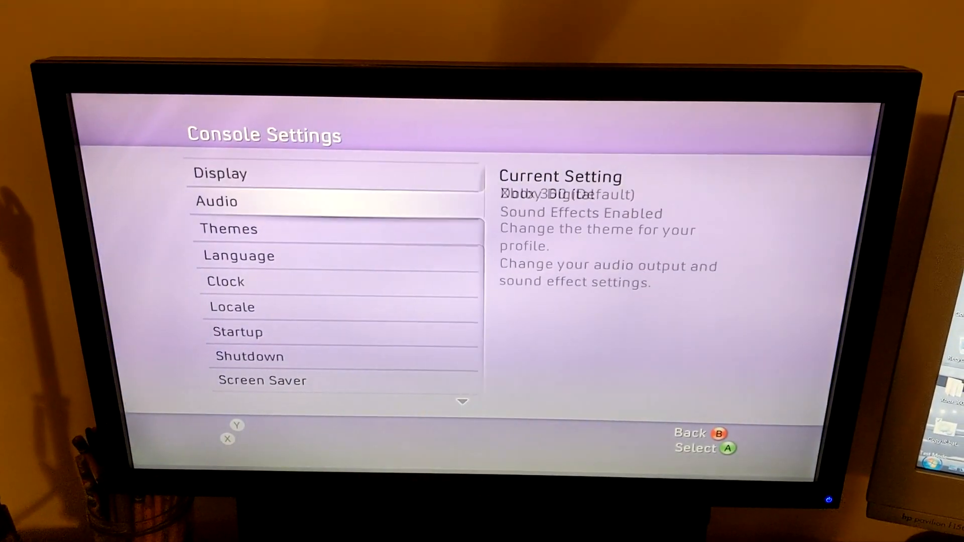
scroll(down, 3)
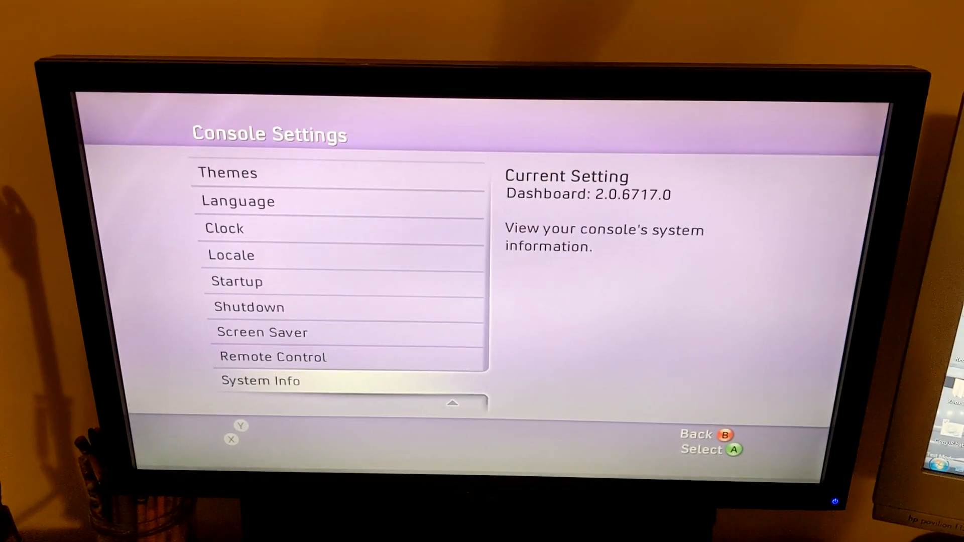